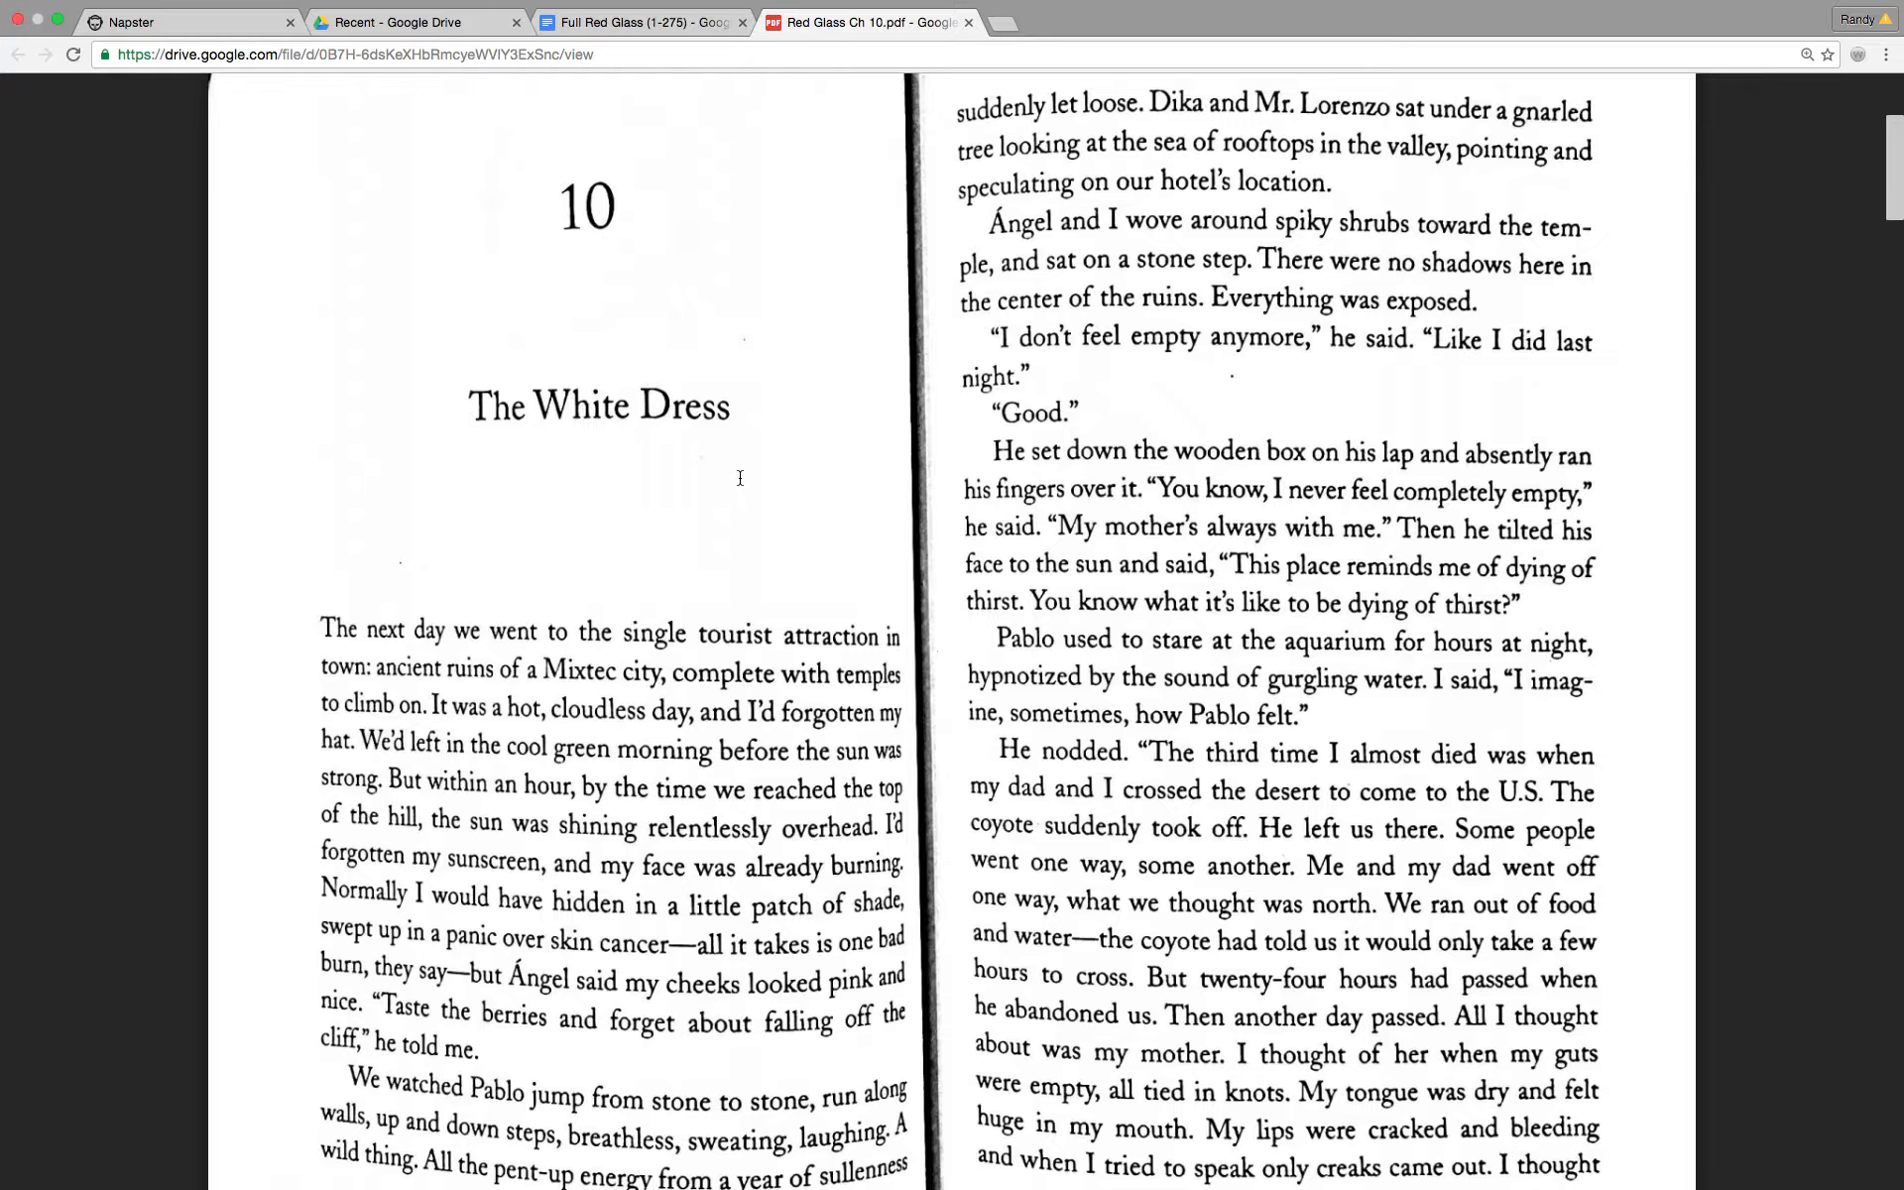
{"action": "scroll", "scroll_direction": "down", "scroll_amount": 3}
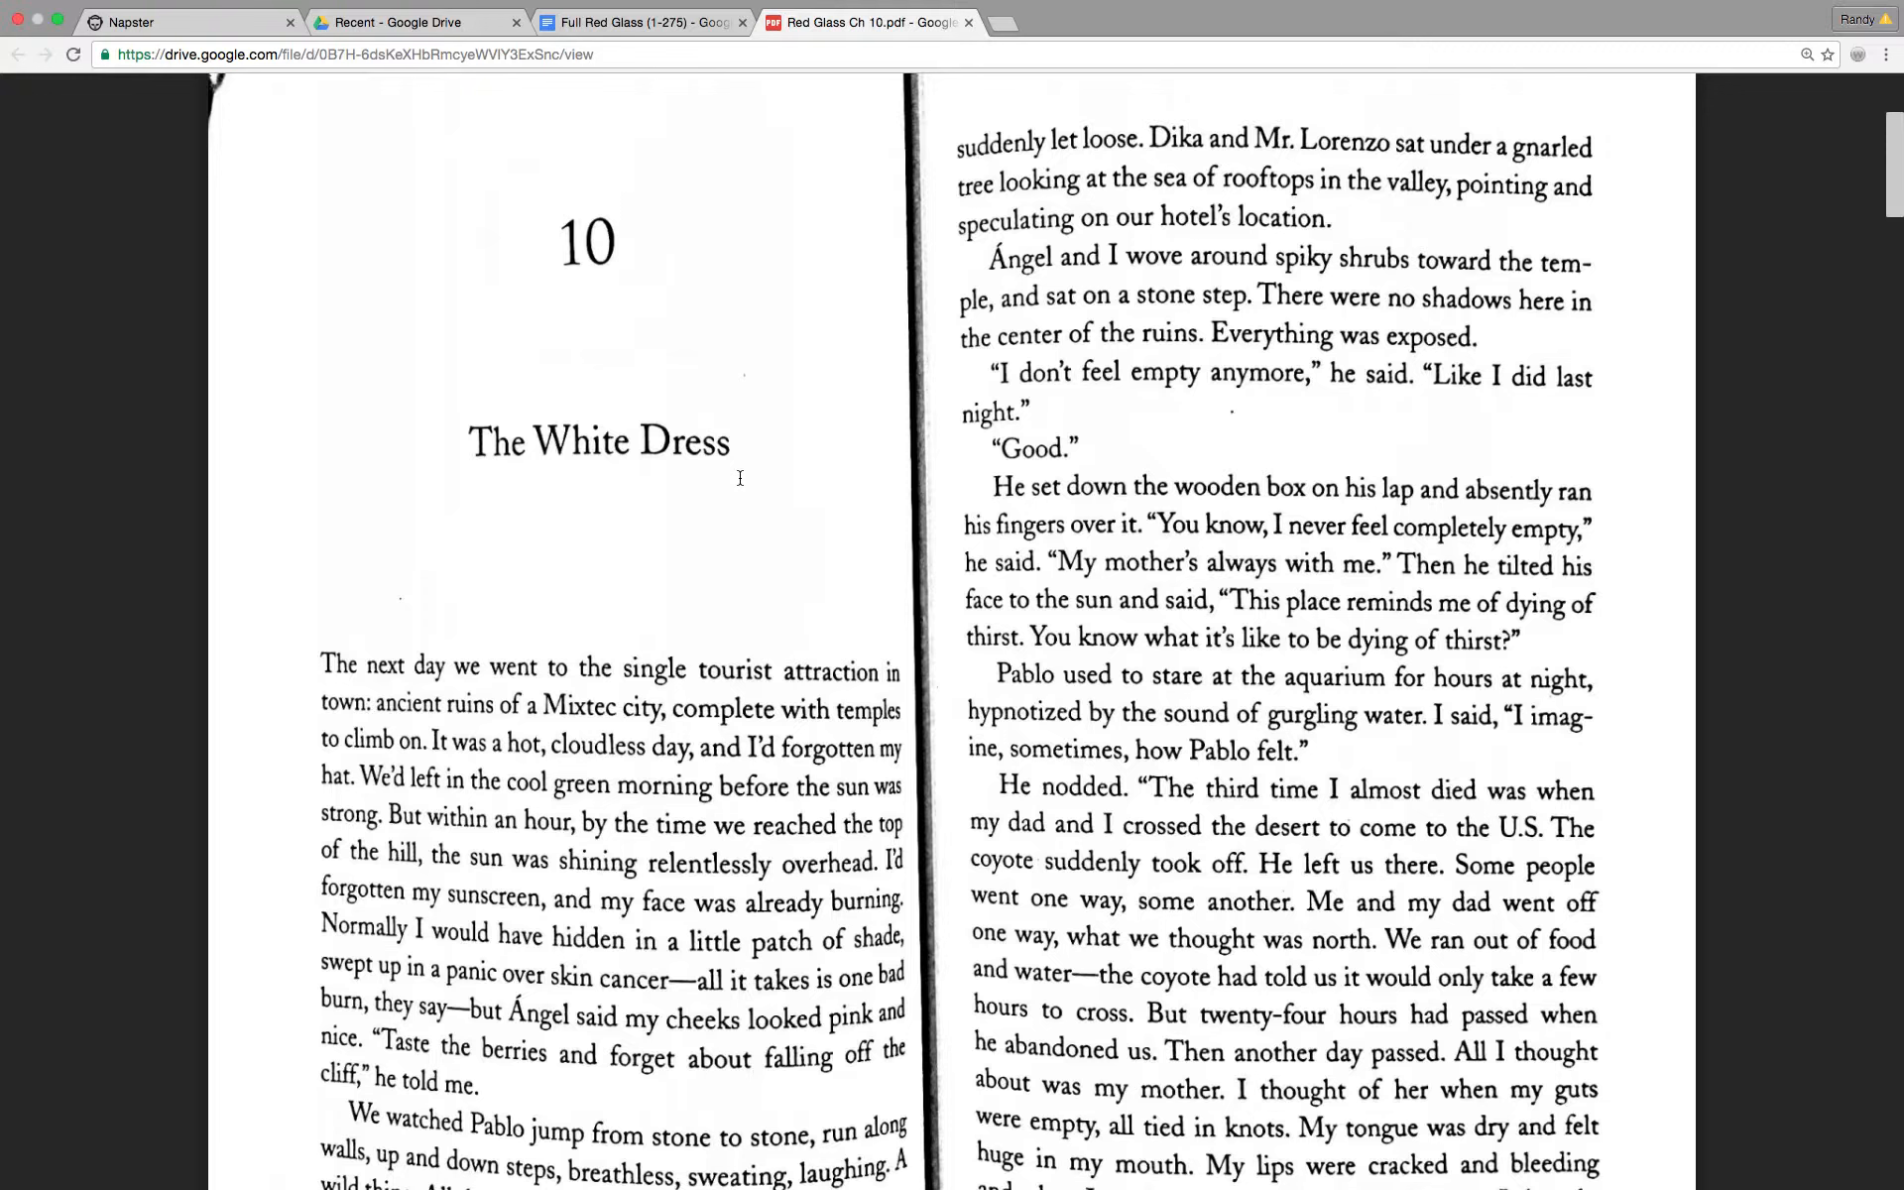
{"action": "scroll", "scroll_direction": "down", "scroll_amount": 3}
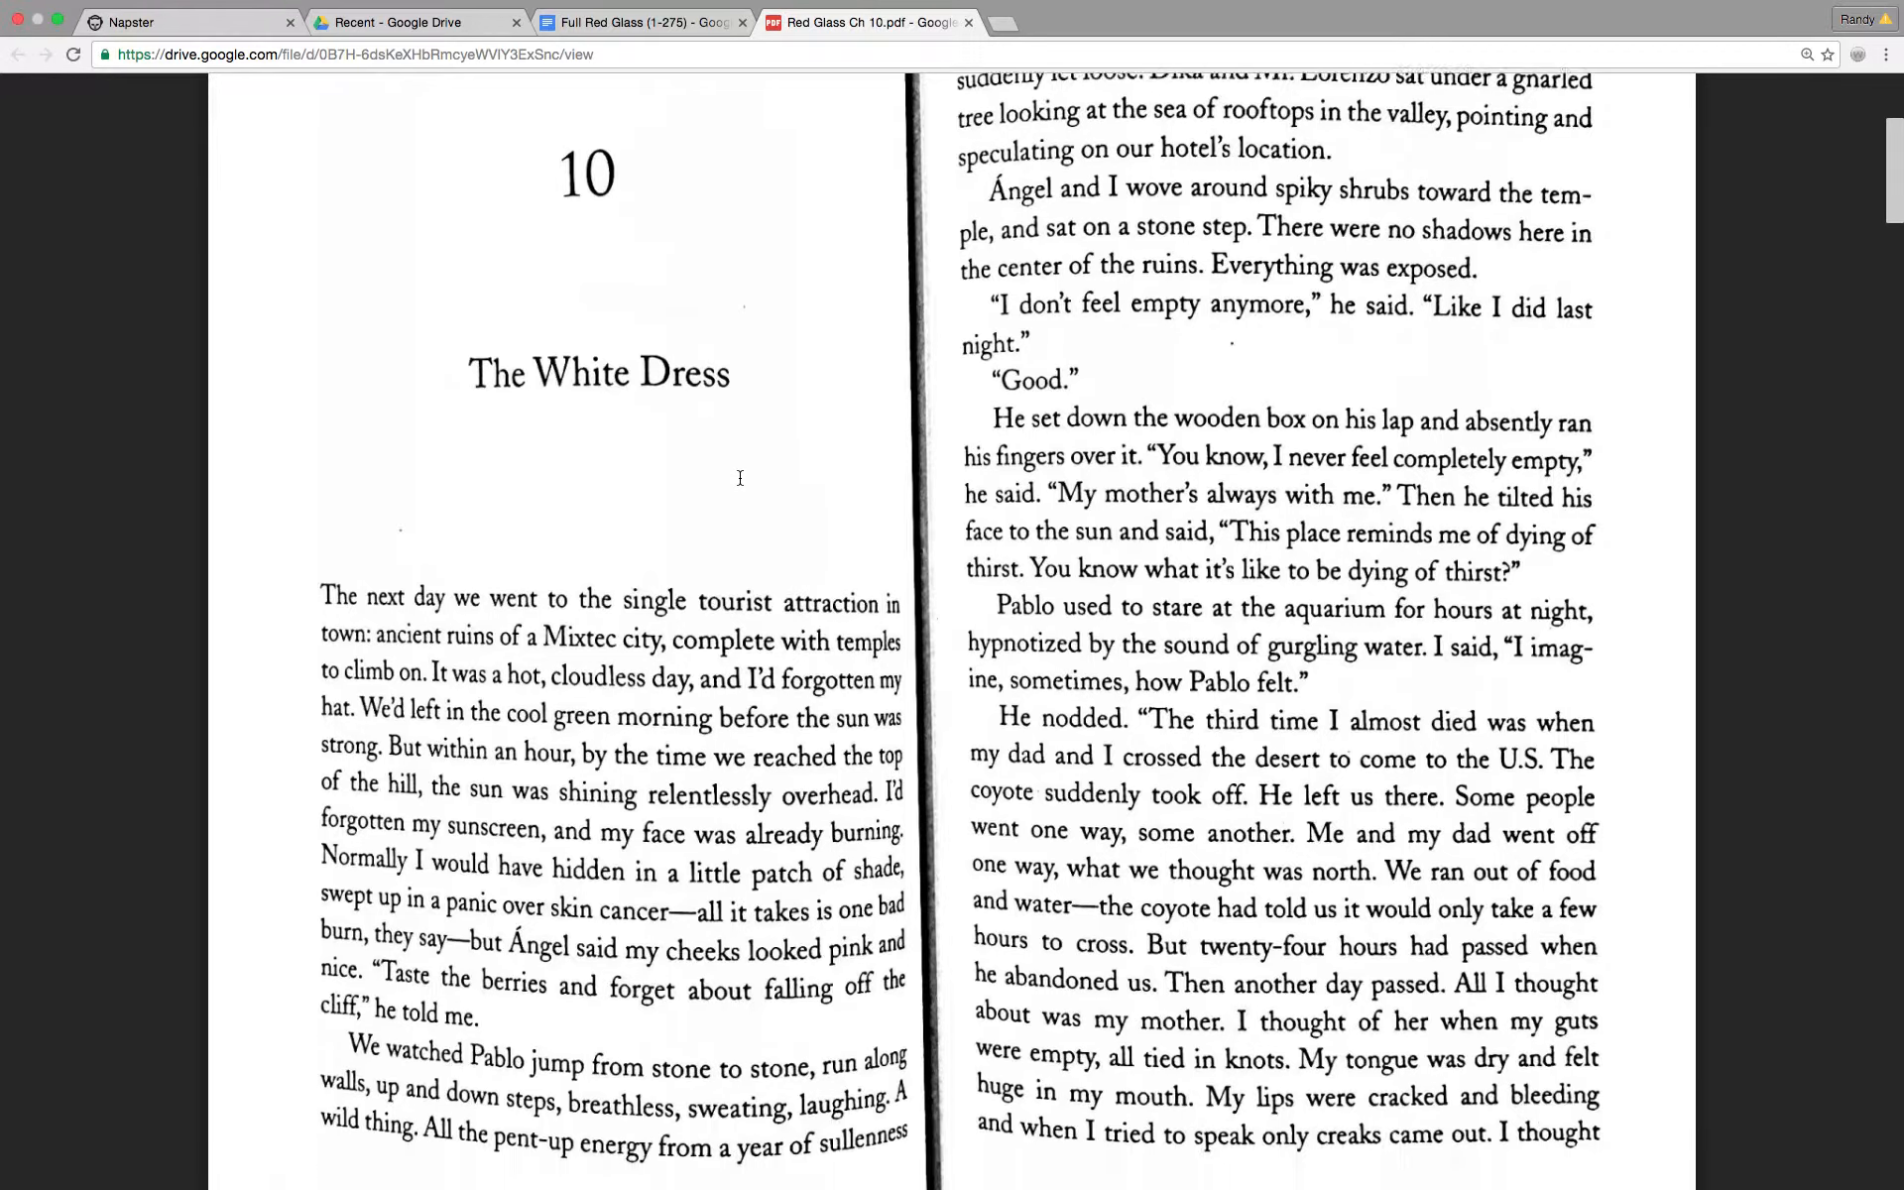
{"action": "scroll", "scroll_direction": "down", "scroll_amount": 3}
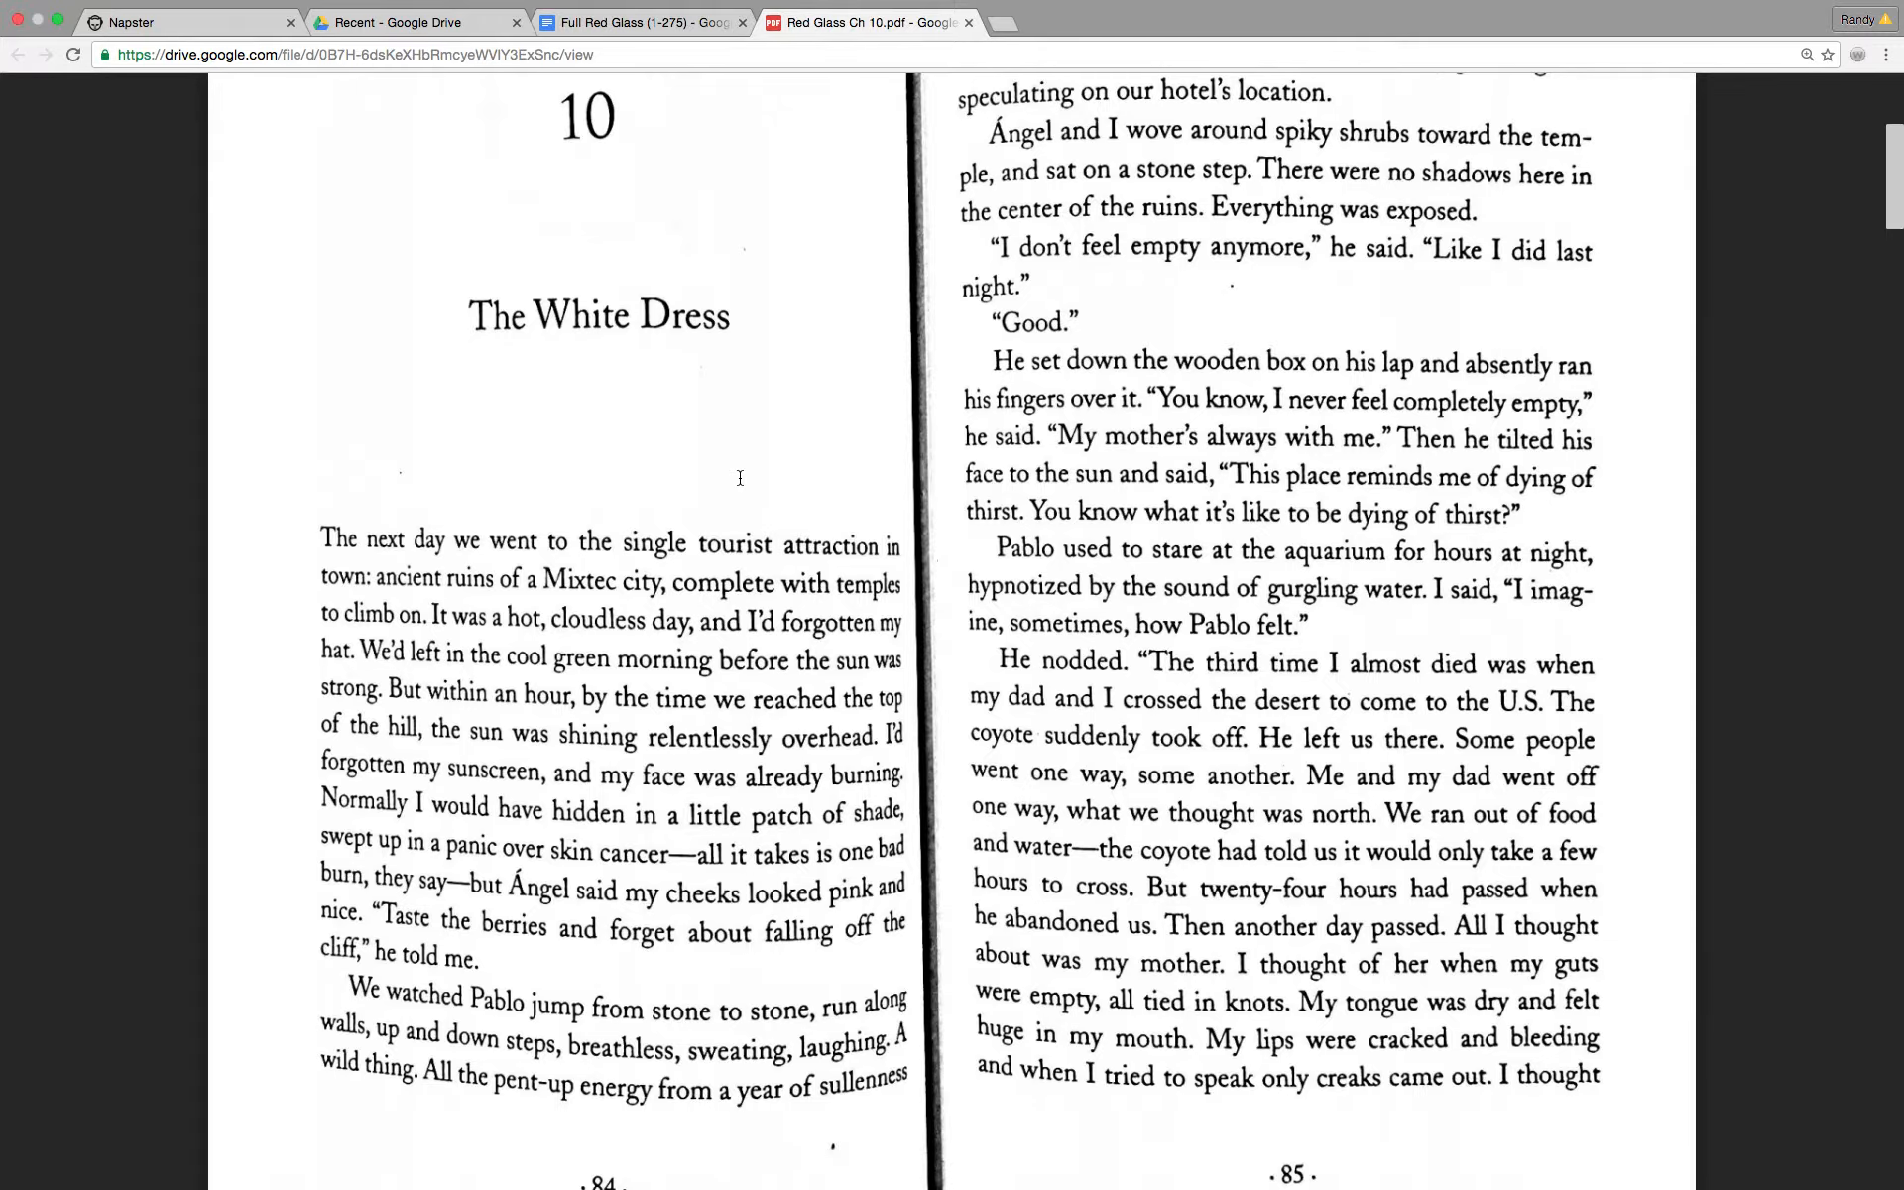
{"action": "scroll", "scroll_direction": "down", "scroll_amount": 3}
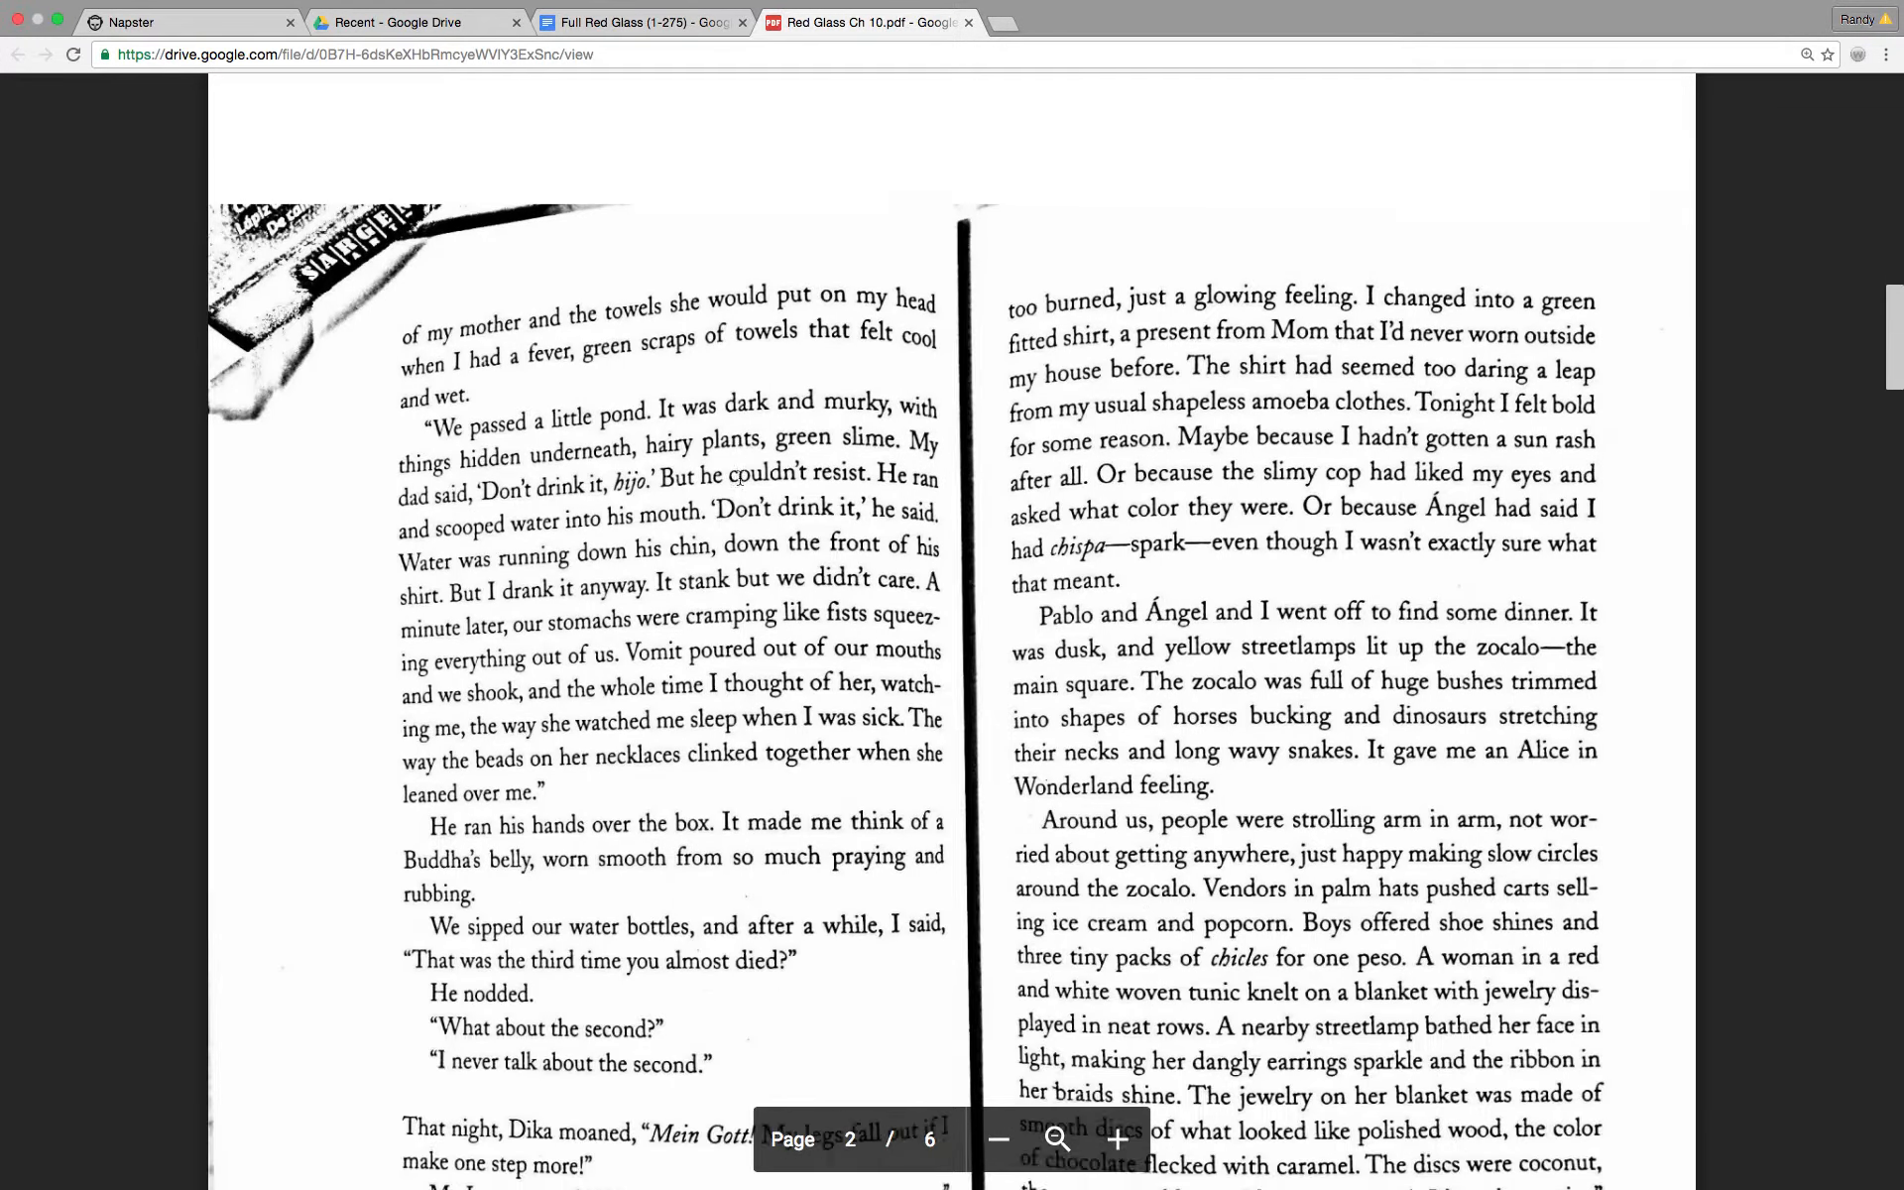
{"action": "scroll", "scroll_direction": "down", "scroll_amount": 3}
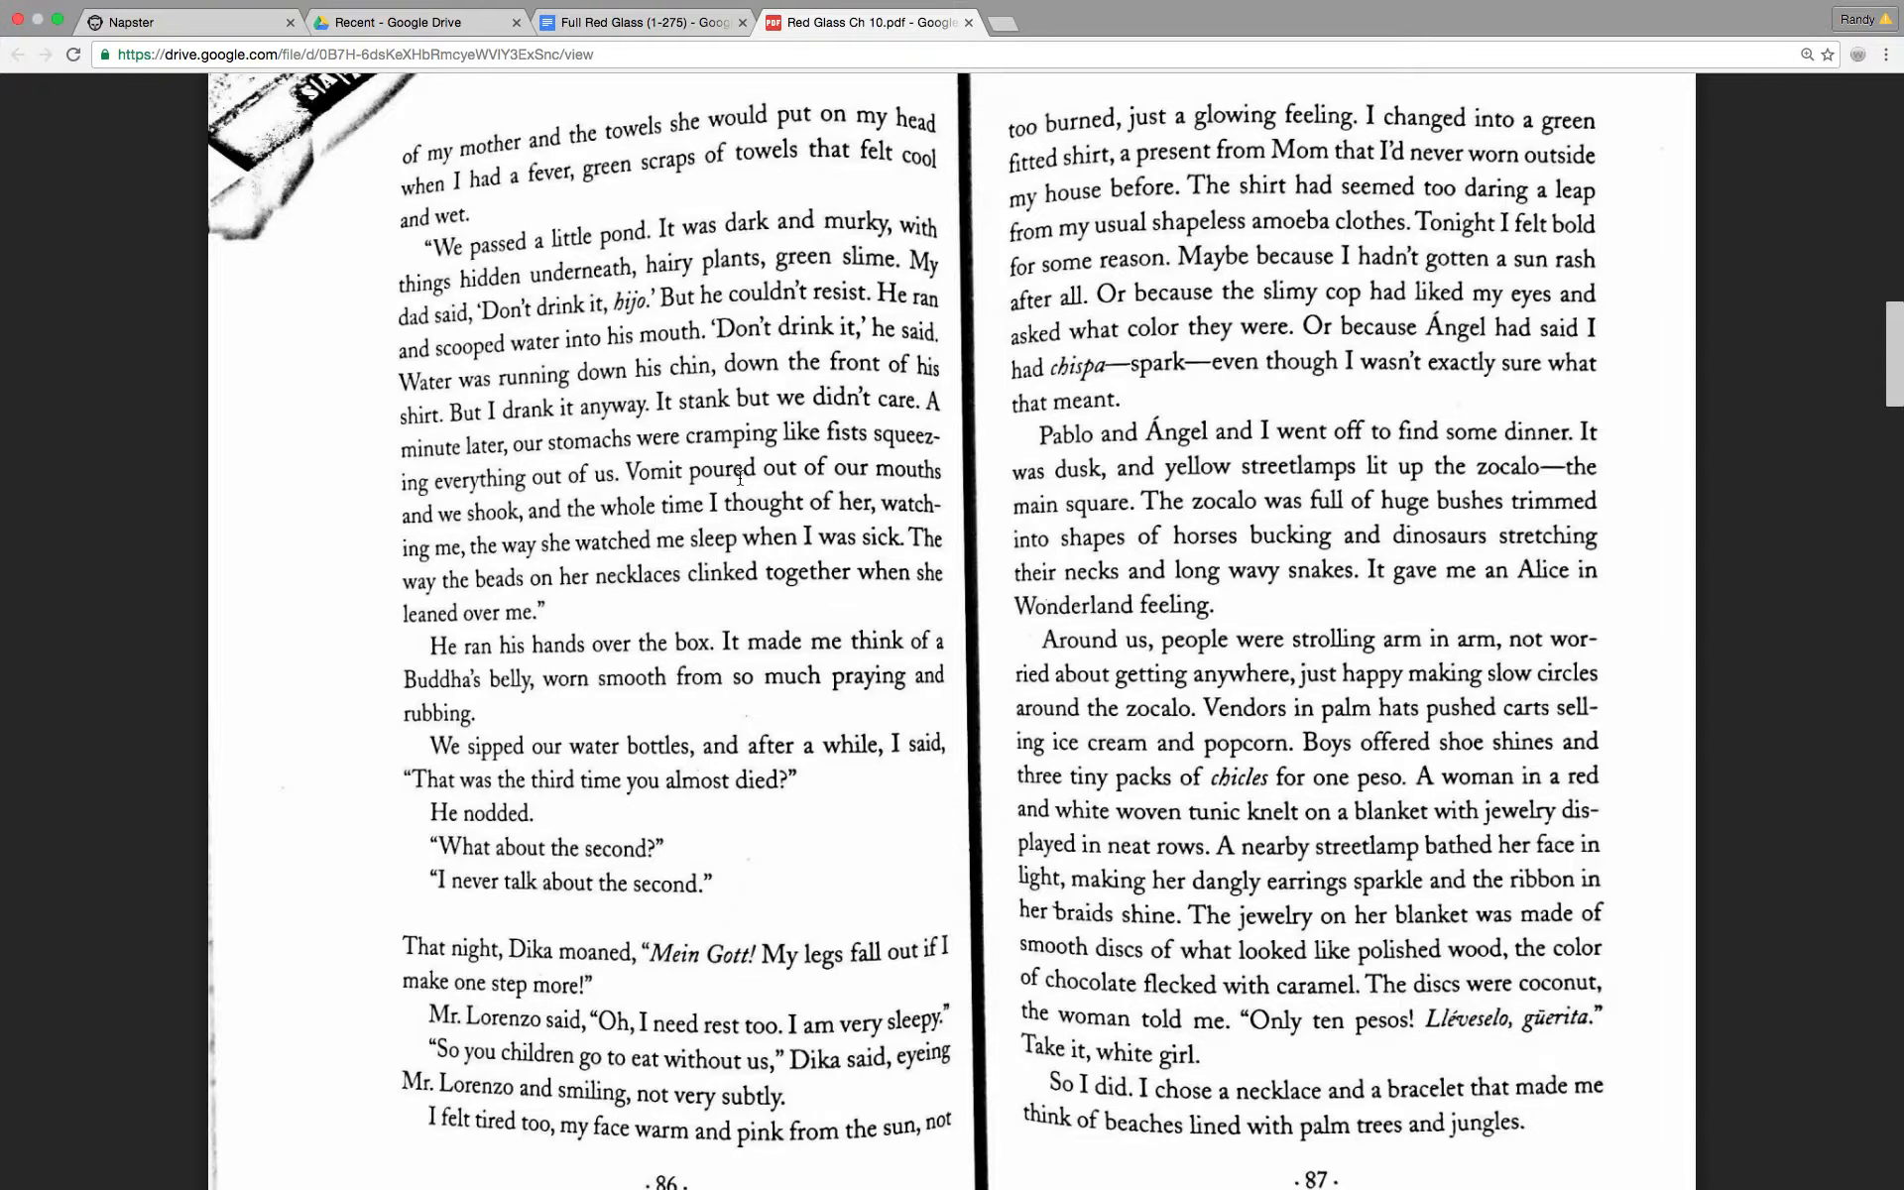
{"action": "scroll", "scroll_direction": "down", "scroll_amount": 3}
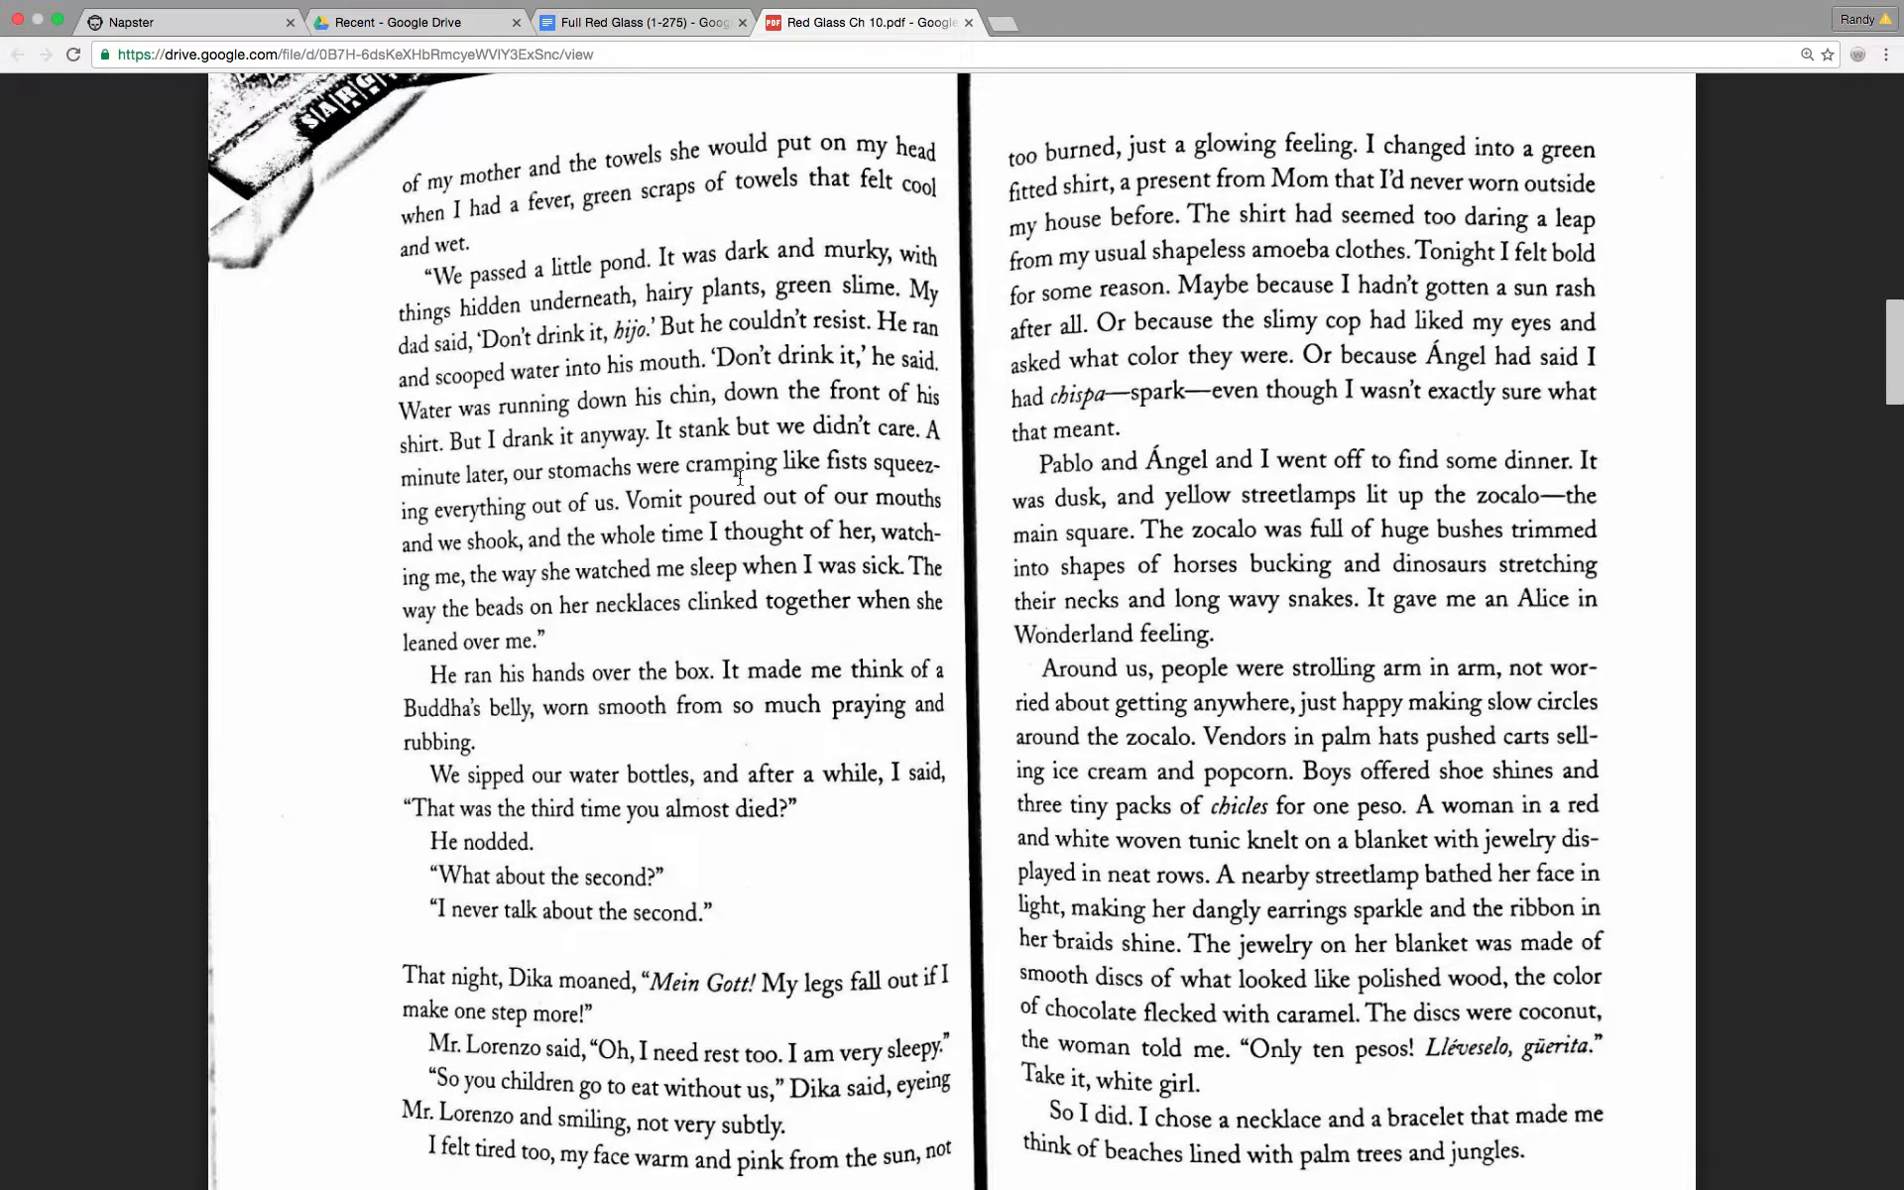
{"action": "scroll", "scroll_direction": "down", "scroll_amount": 3}
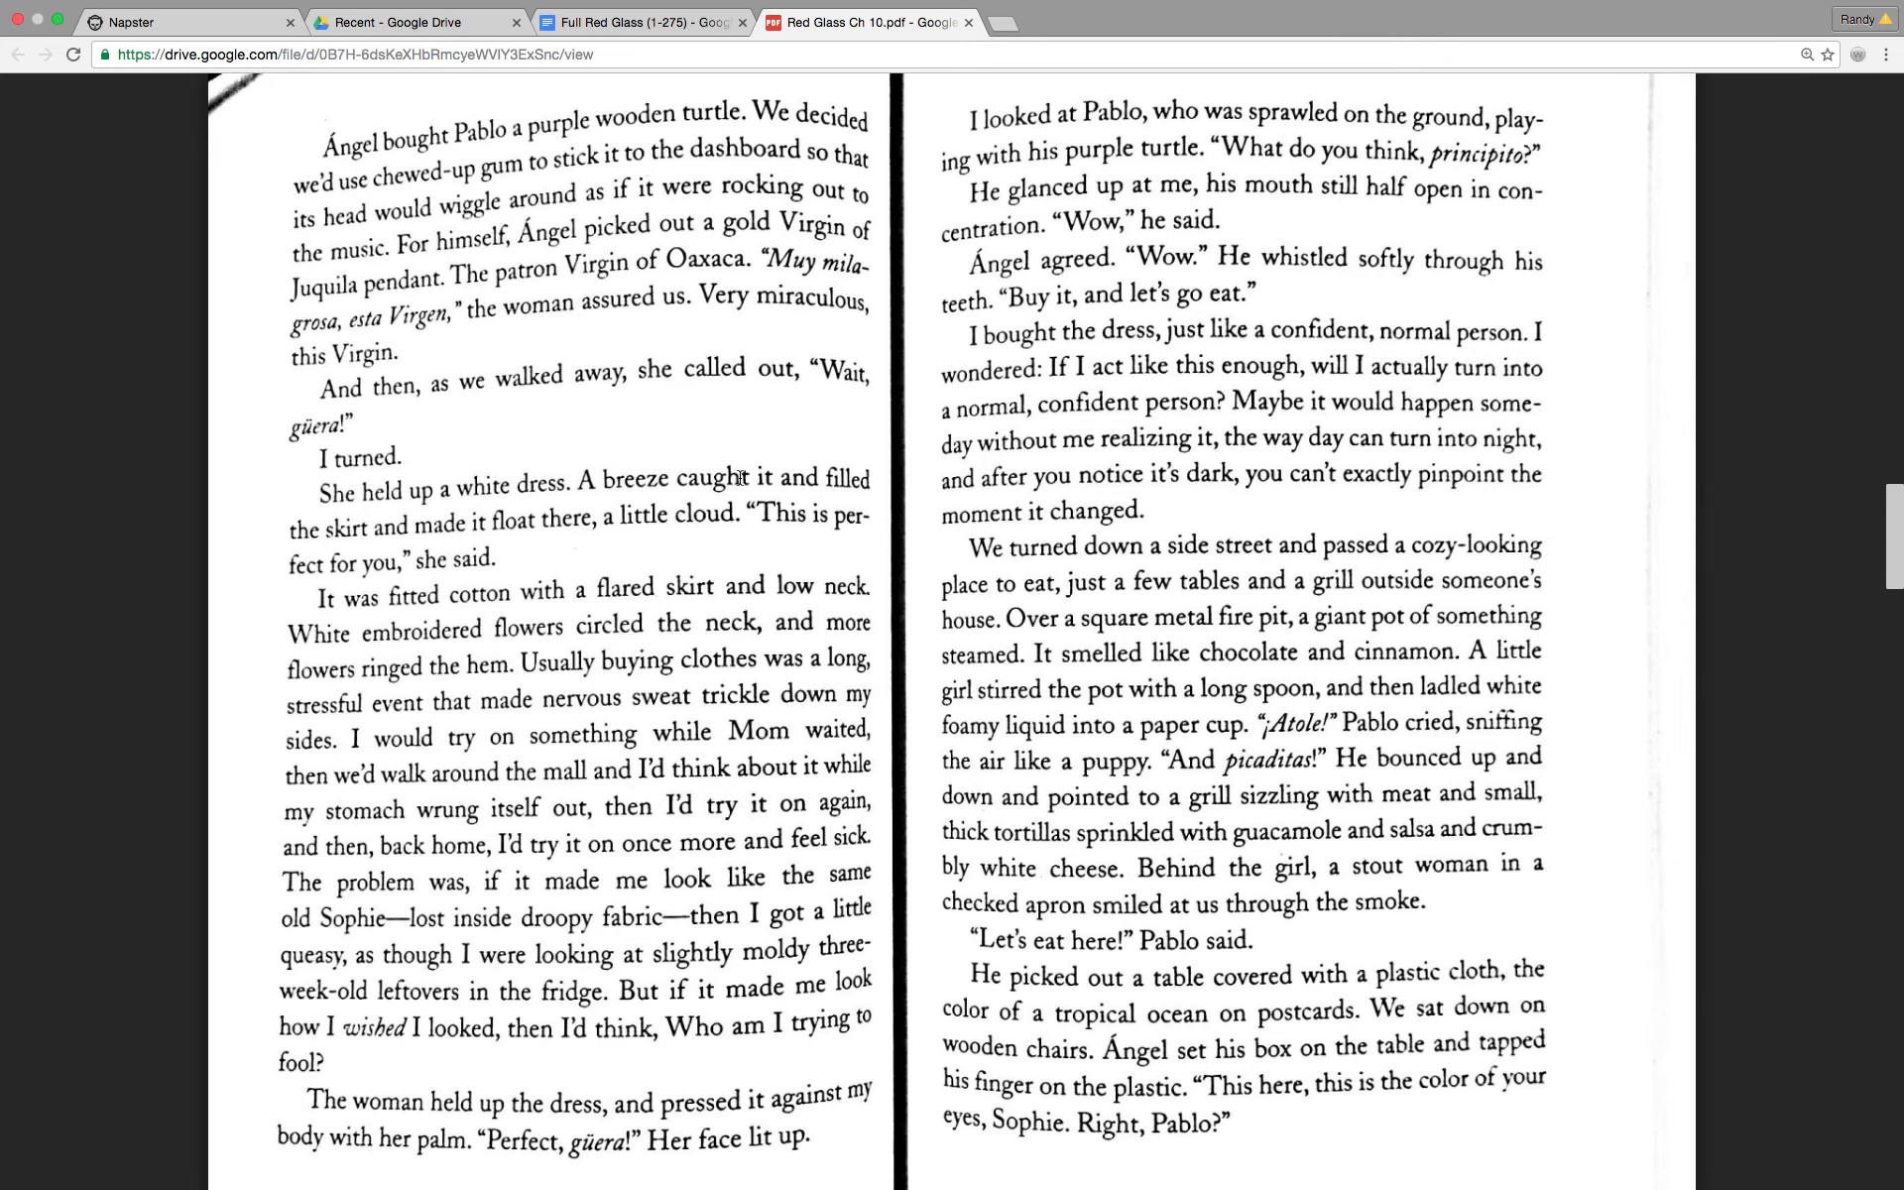
{"action": "scroll", "scroll_direction": "down", "scroll_amount": 3}
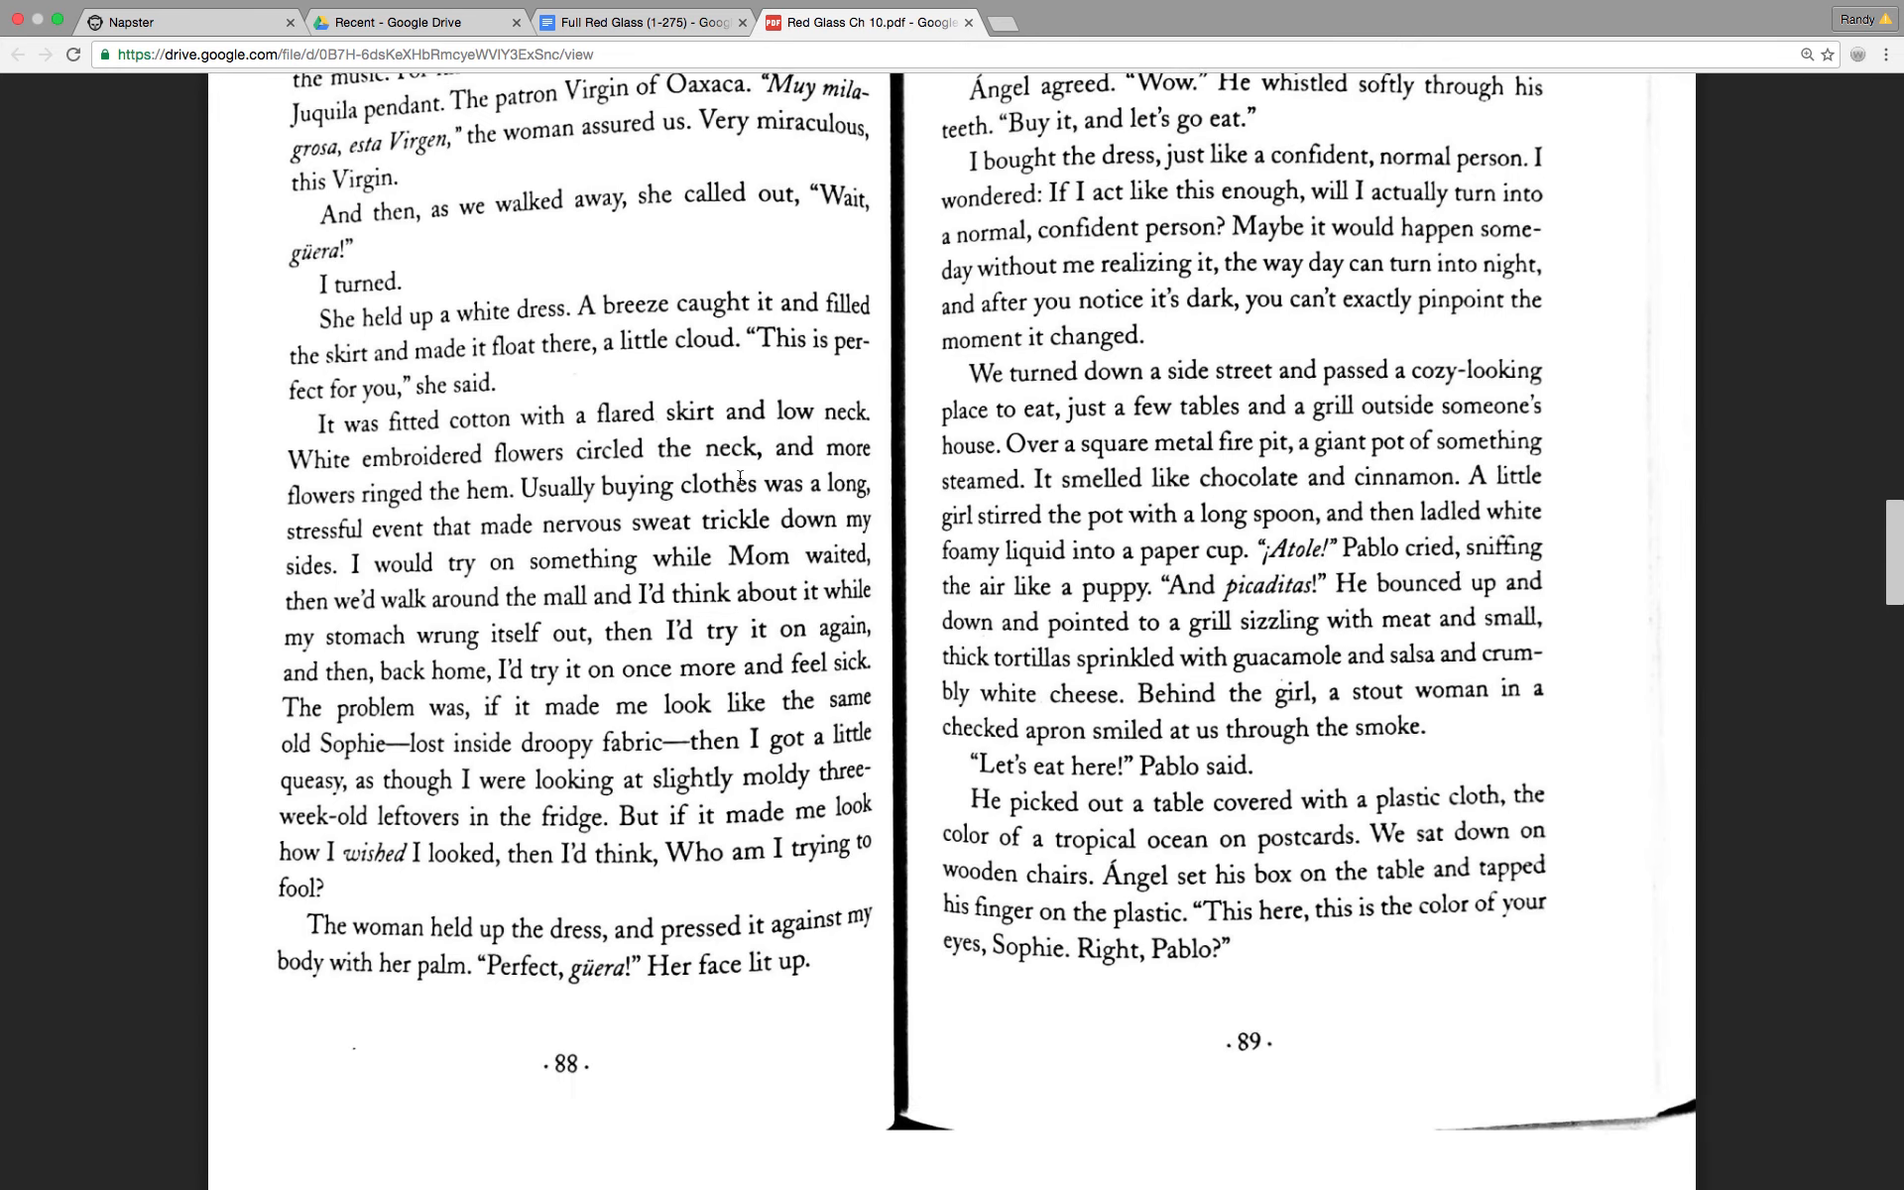